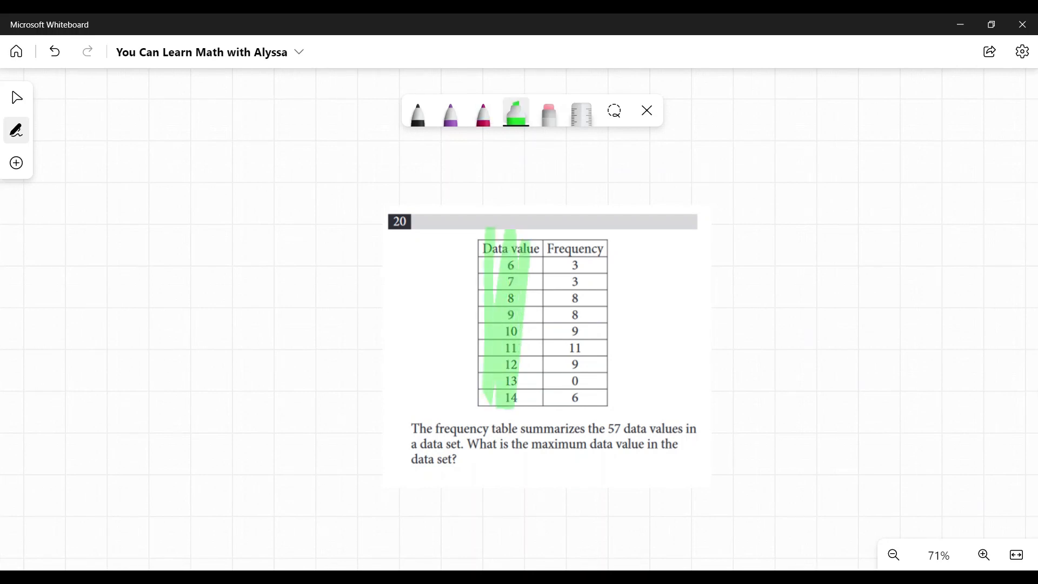
Step: Shade the frequency table's Data value column with the green highlighter
{"action": "left_click_drag", "start_coordinate": [616, 219], "coordinate": [543, 430]}
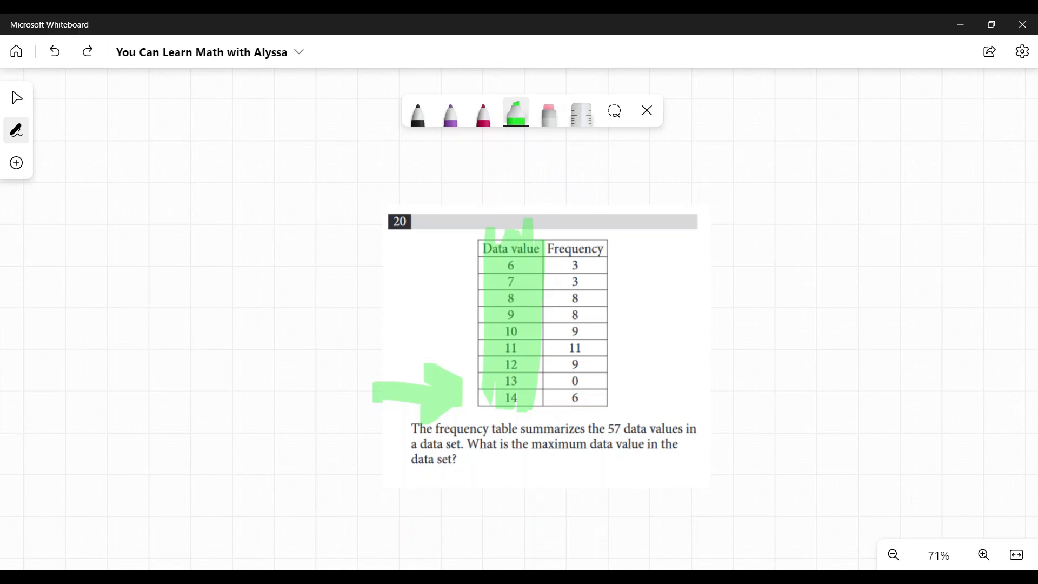
Step: Handwrite a green 14 beside the table and draw a curve above the question number
{"action": "left_click_drag", "start_coordinate": [715, 285], "coordinate": [794, 397]}
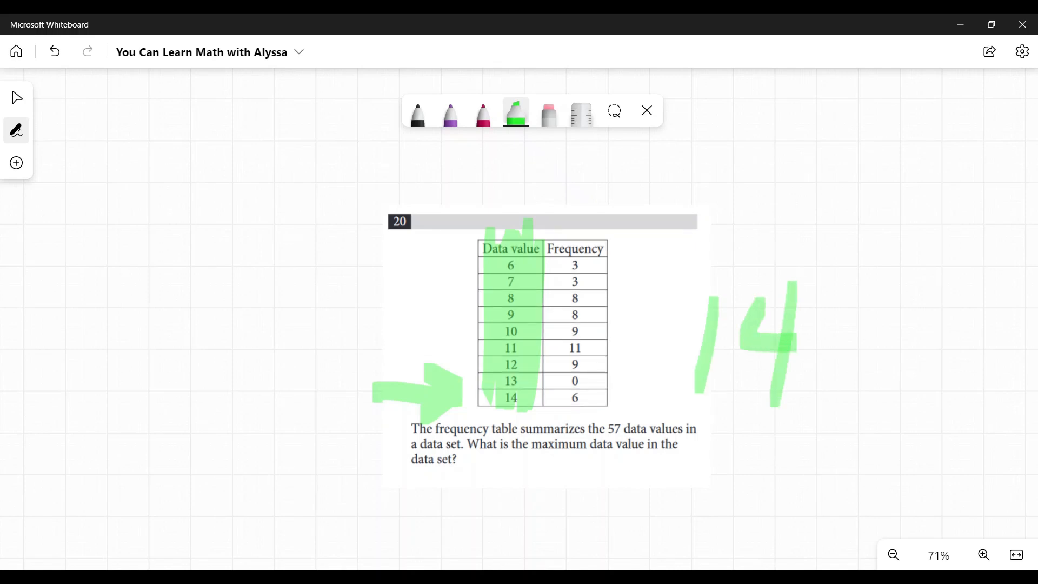
{"action": "left_click_drag", "start_coordinate": [566, 398], "coordinate": [605, 398]}
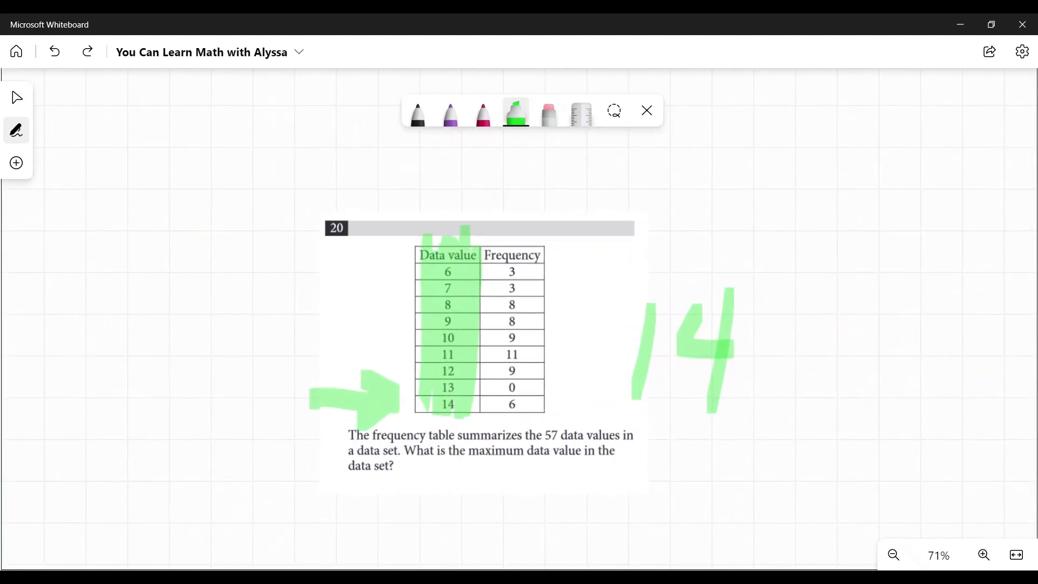
{"action": "left_click_drag", "start_coordinate": [292, 245], "coordinate": [367, 192]}
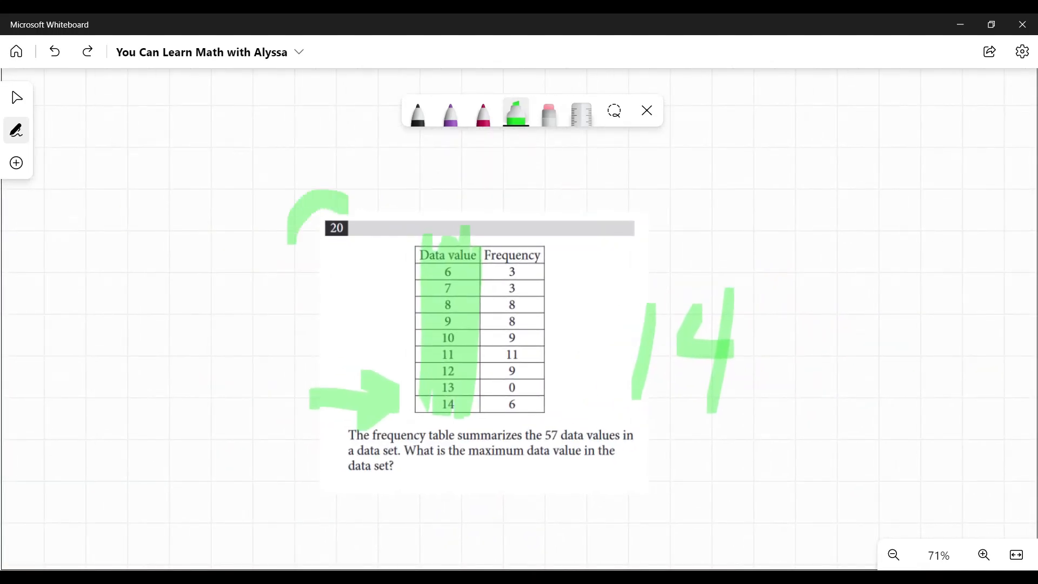